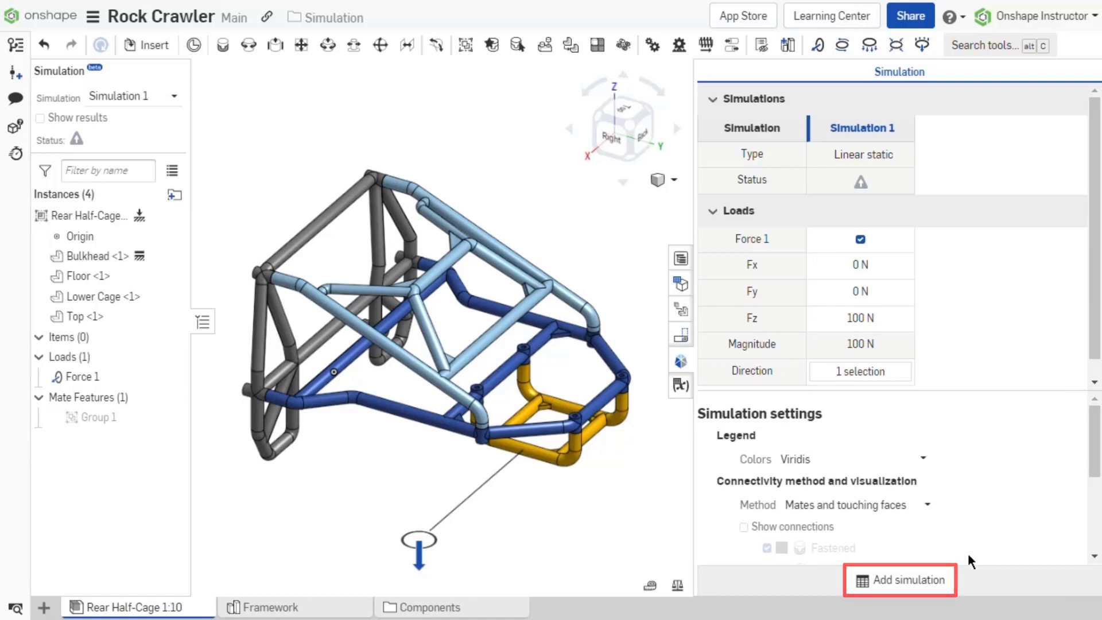
Add Simulation 2 to the Rock Crawler assembly, keeping Simulation 1 selected in the list.
{"action": "left_click", "coordinate": [899, 578]}
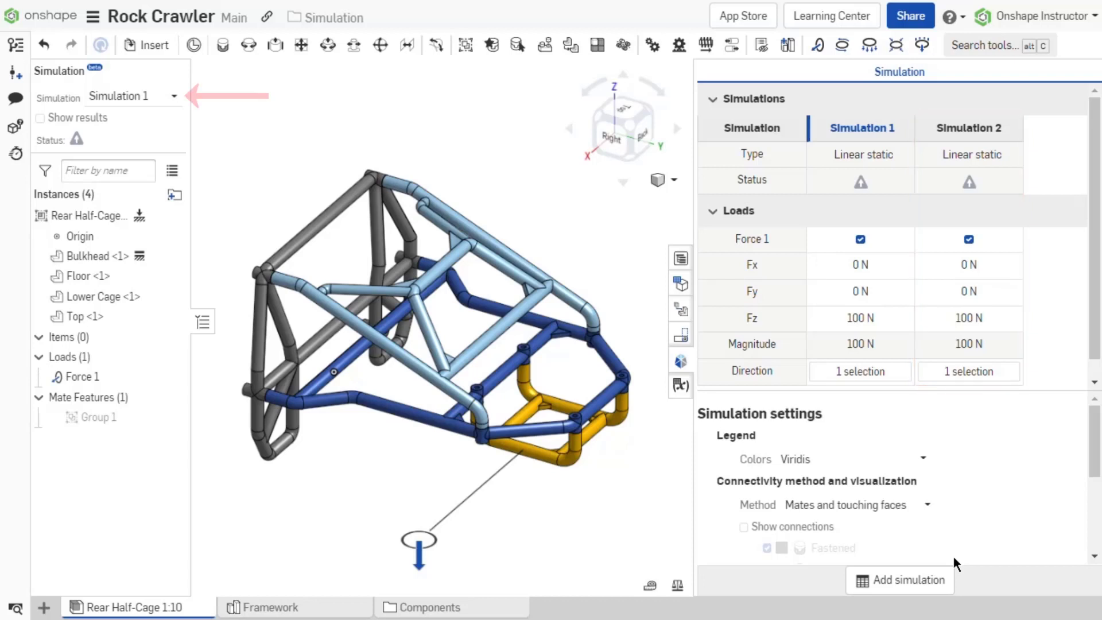
{"action": "left_click", "coordinate": [132, 96]}
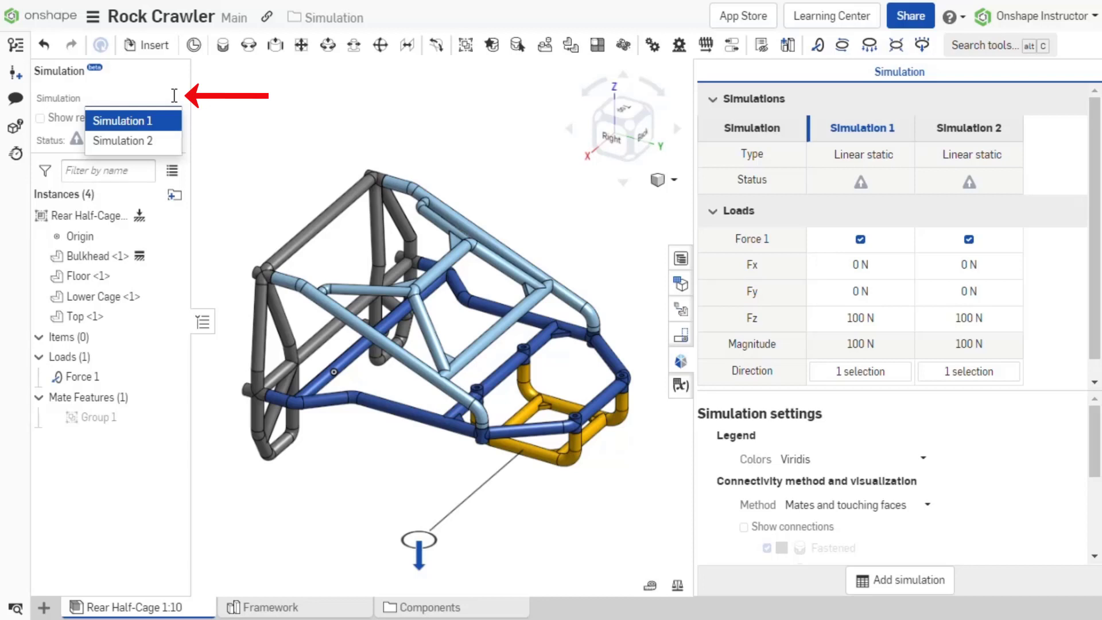
{"action": "left_click", "coordinate": [123, 120]}
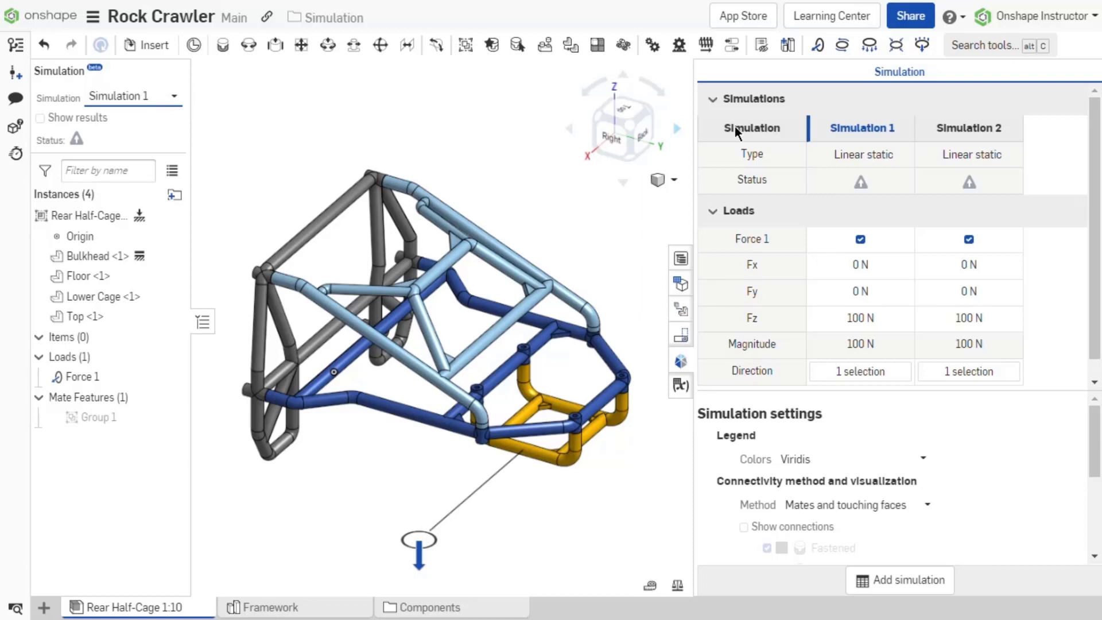
Set Simulation 2 active from its column header in the Simulations table.
{"action": "right_click", "coordinate": [968, 127]}
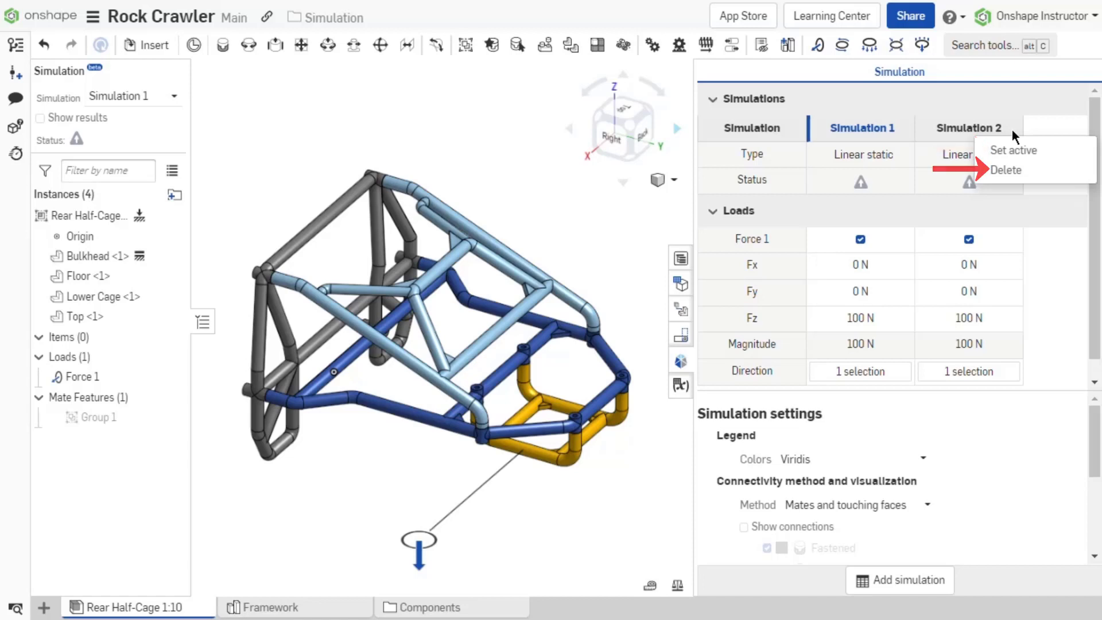
{"action": "left_click", "coordinate": [1012, 149]}
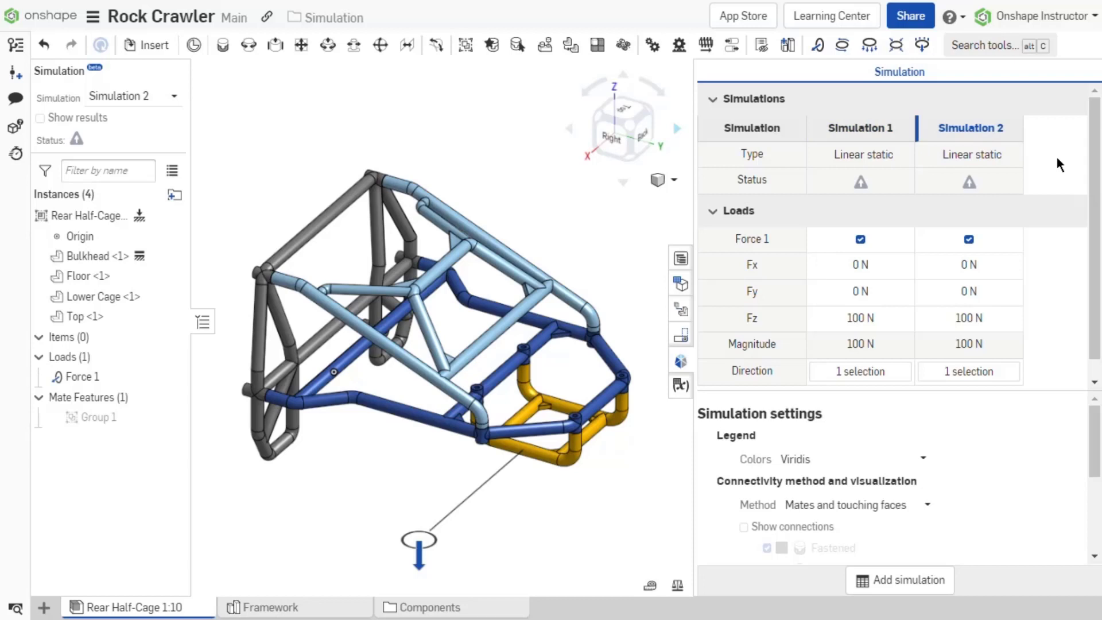
{"action": "left_click", "coordinate": [968, 239]}
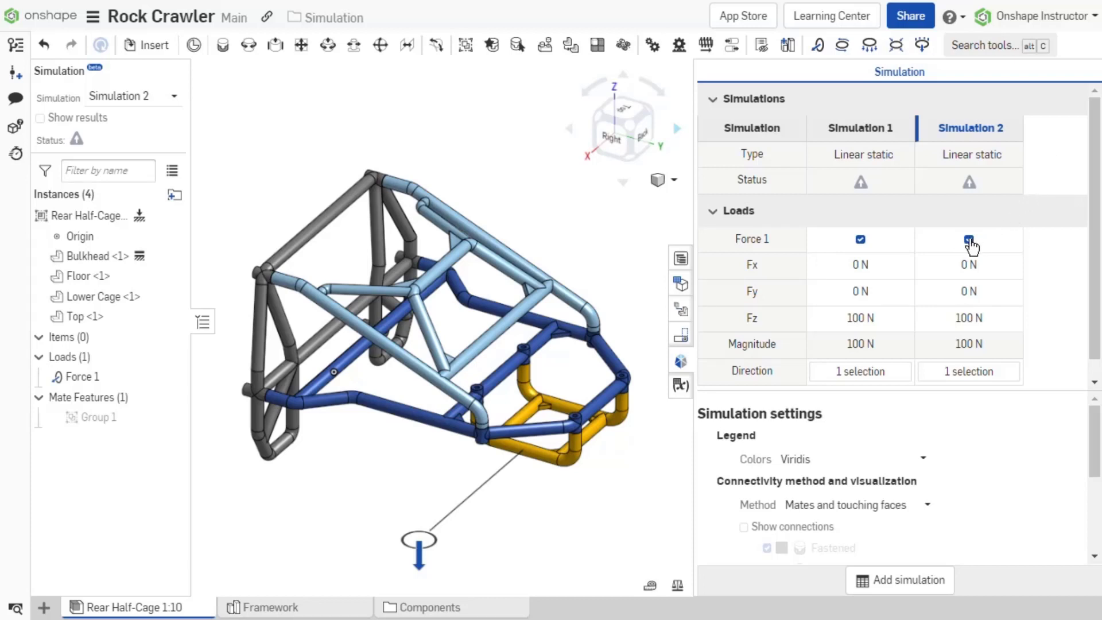
Exclude Force 1 from Simulation 2 and add Force 2 of 1000 N in Z on Floor <1>.
{"action": "left_click", "coordinate": [968, 239]}
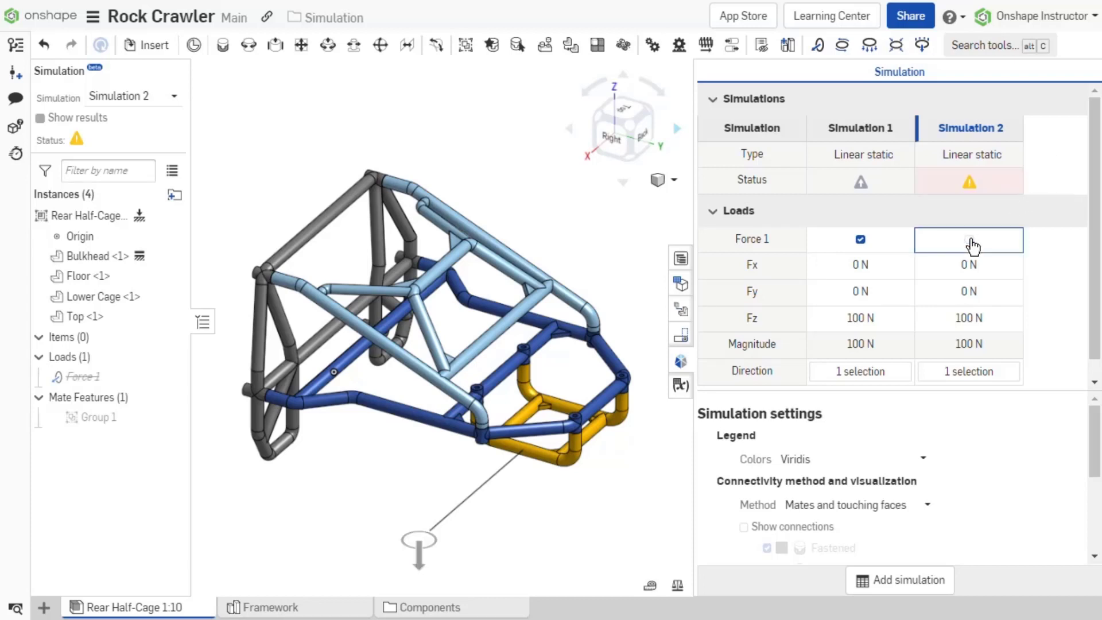
{"action": "left_click", "coordinate": [968, 239]}
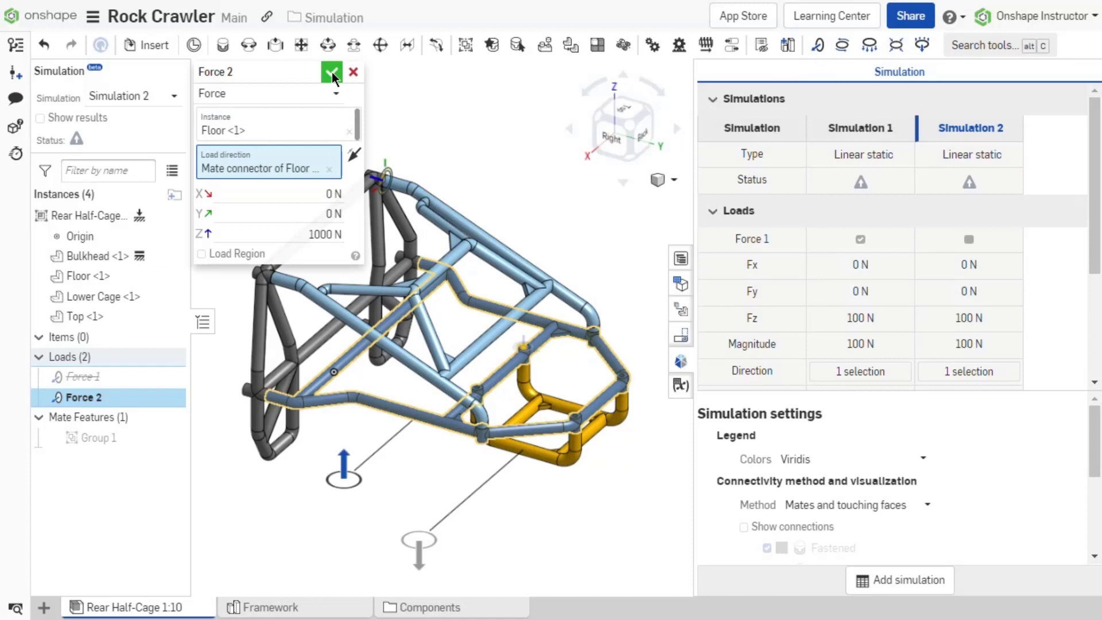
{"action": "left_click", "coordinate": [331, 71]}
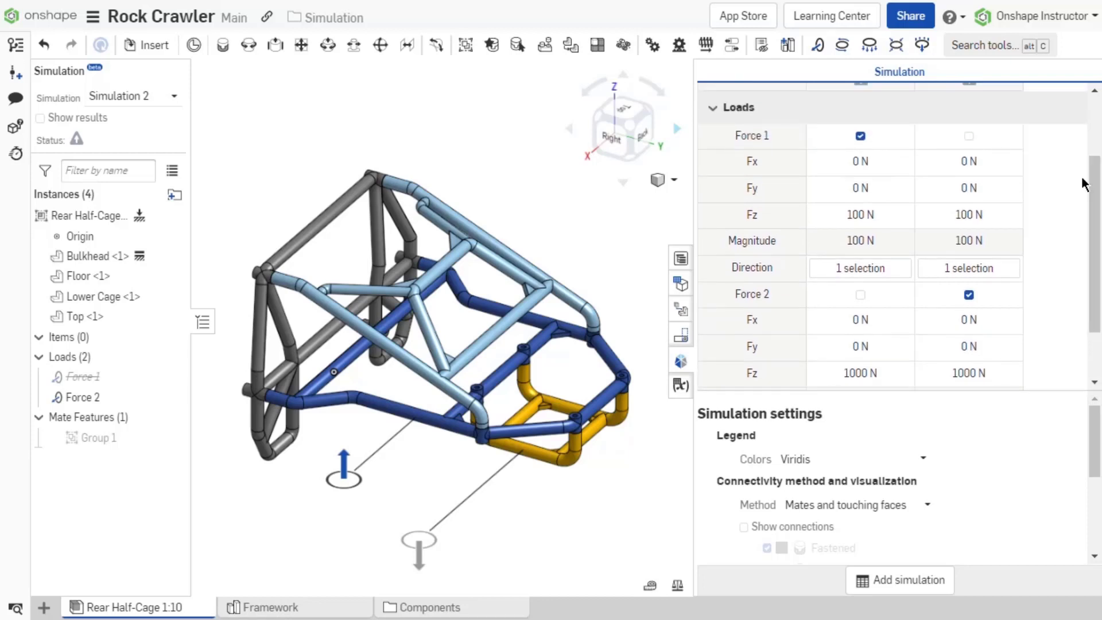
Reduce Simulation 1's Force 1 Fz value to 50 N.
{"action": "left_click", "coordinate": [859, 215]}
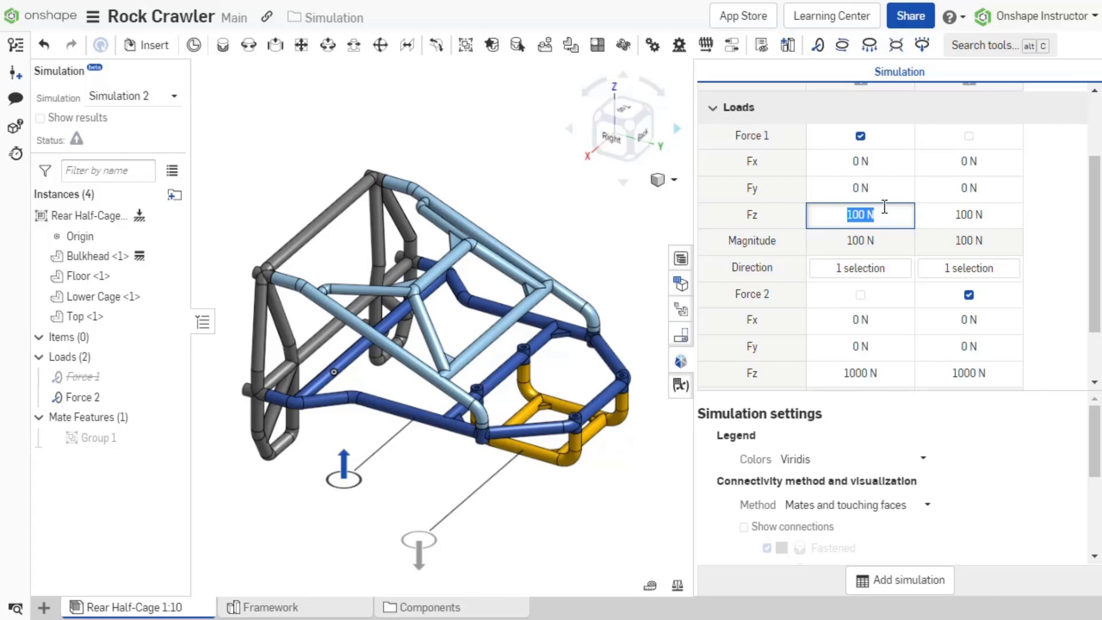
{"action": "key", "text": "Enter"}
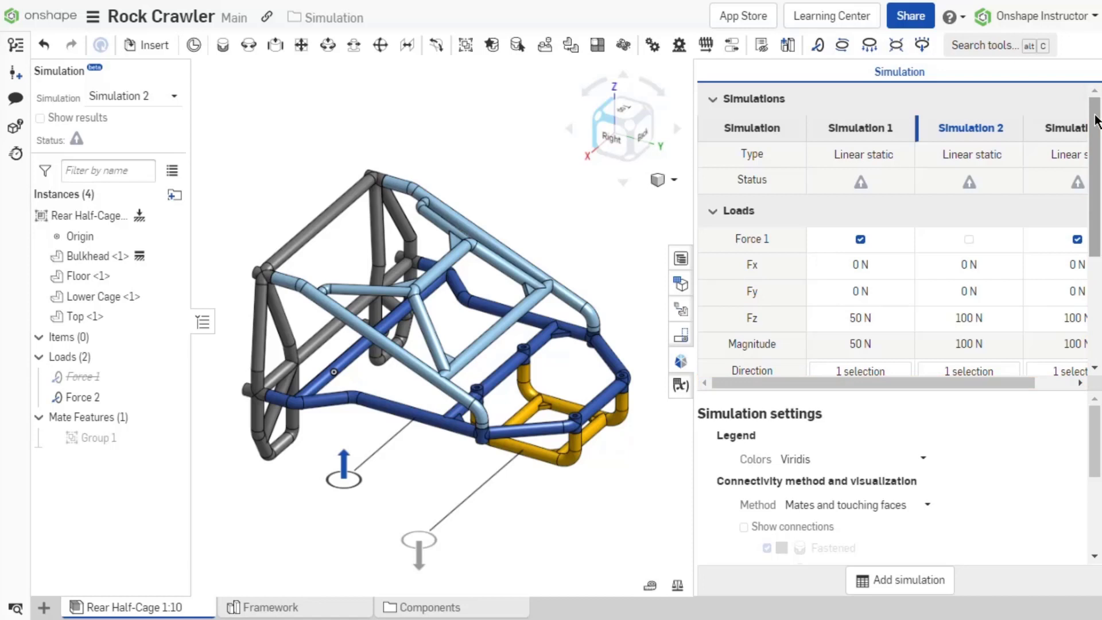
{"action": "mouse_move", "coordinate": [1041, 344]}
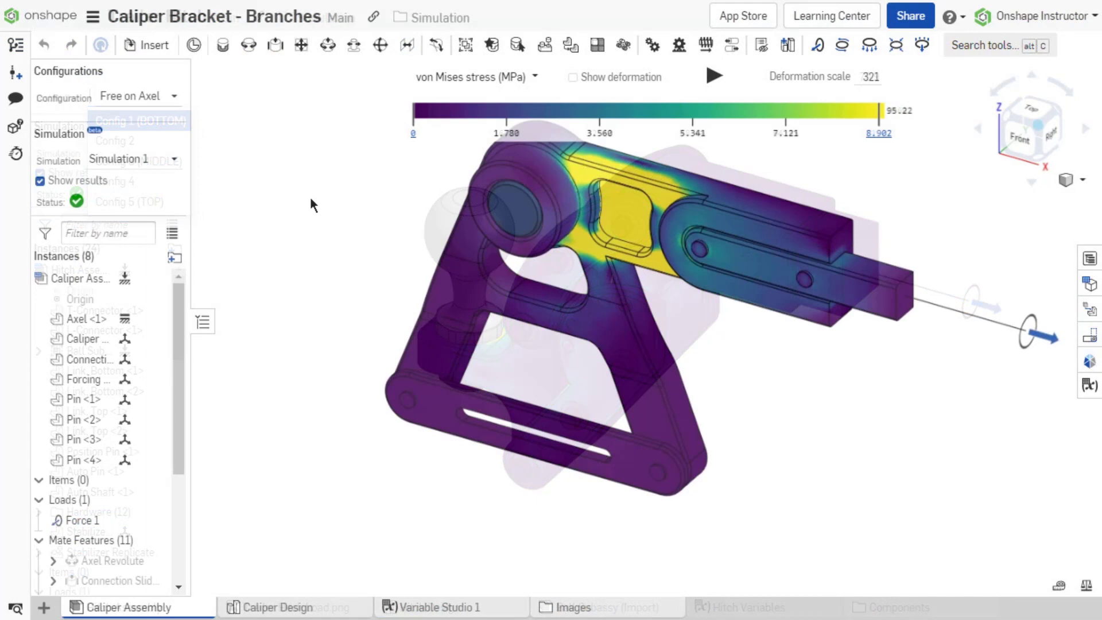
Review the B1 branch in version history and return to the Main workspace.
{"action": "left_click", "coordinate": [14, 46]}
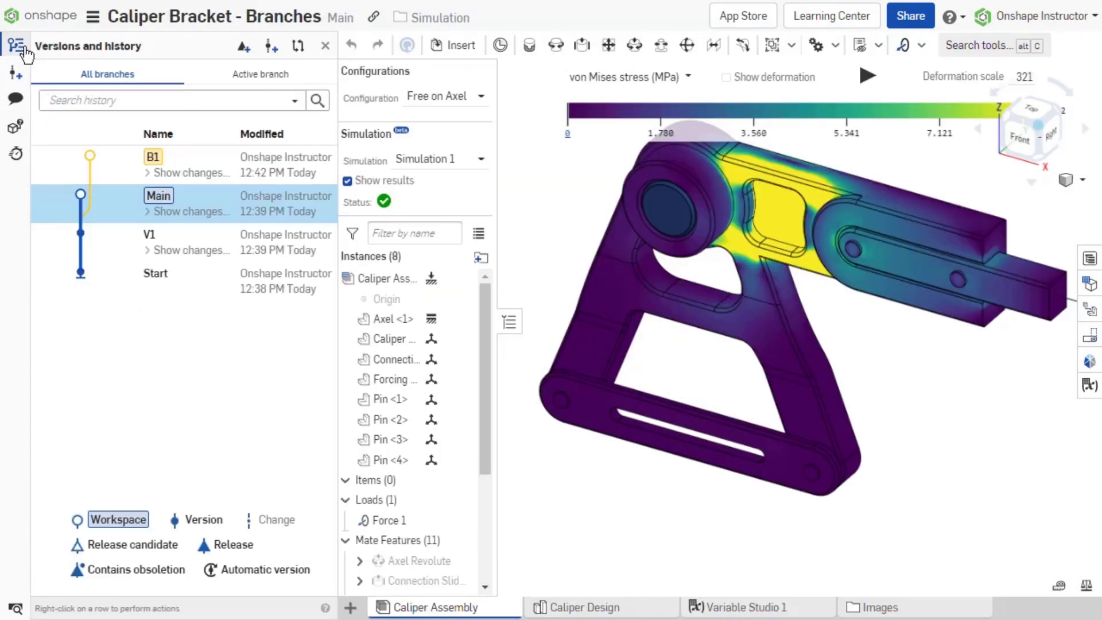
{"action": "left_click", "coordinate": [152, 157]}
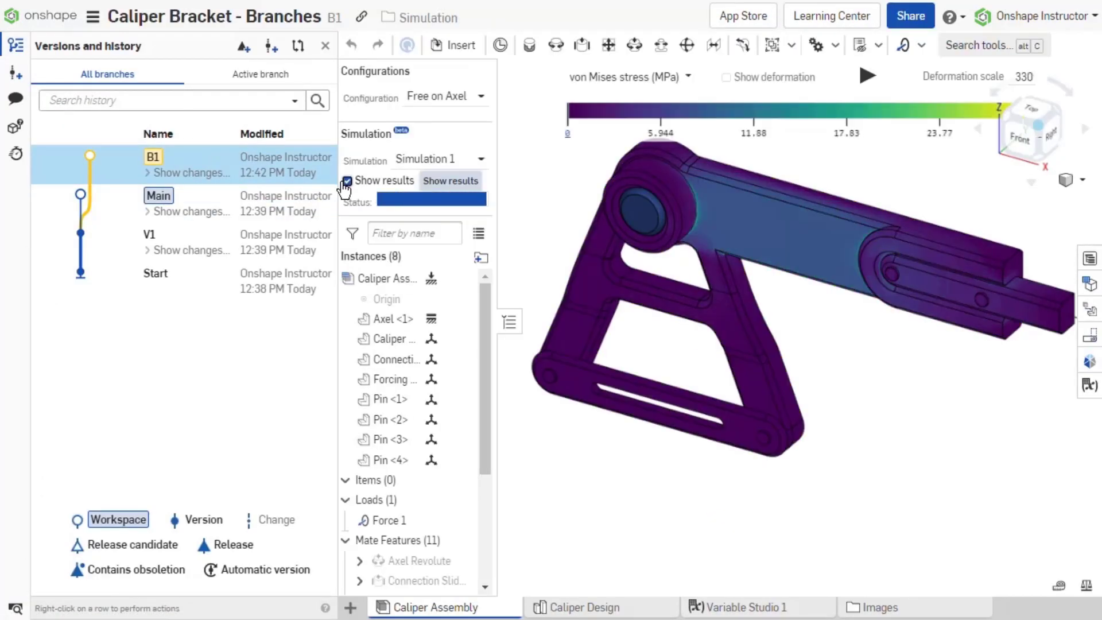
{"action": "left_click", "coordinate": [158, 195]}
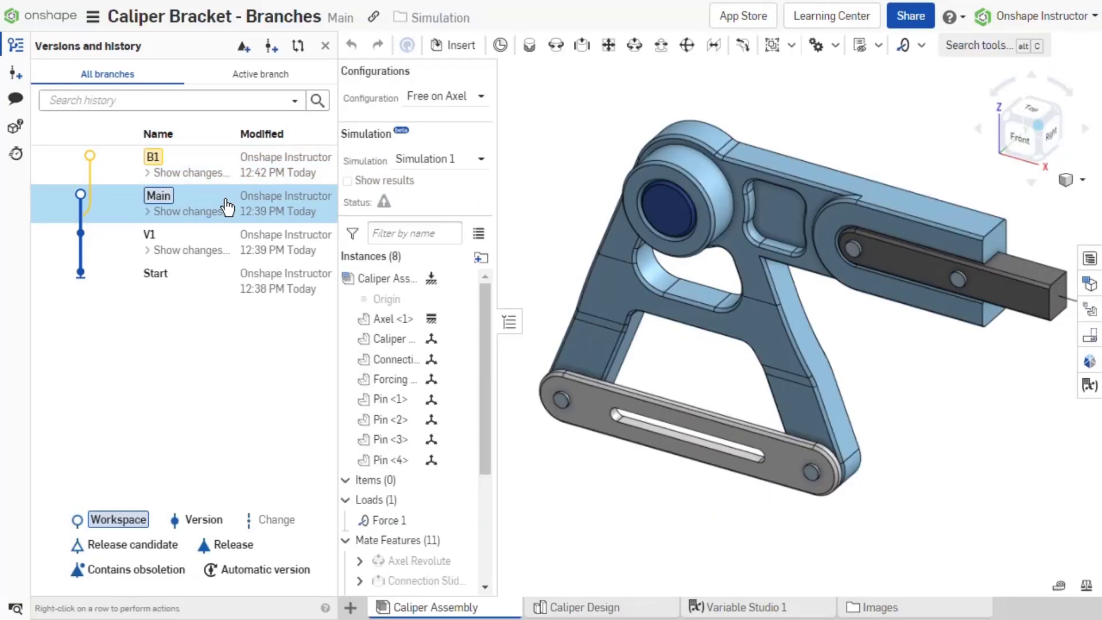
Merge B1 into Main using Replace with B1 for every changed tab.
{"action": "right_click", "coordinate": [189, 205]}
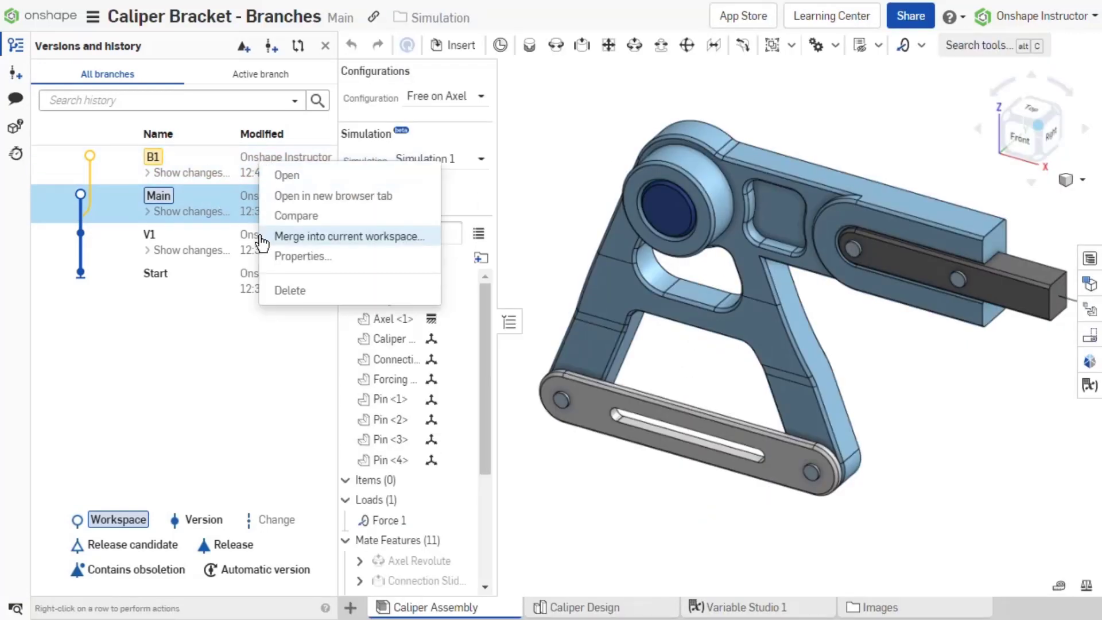
{"action": "left_click", "coordinate": [349, 236]}
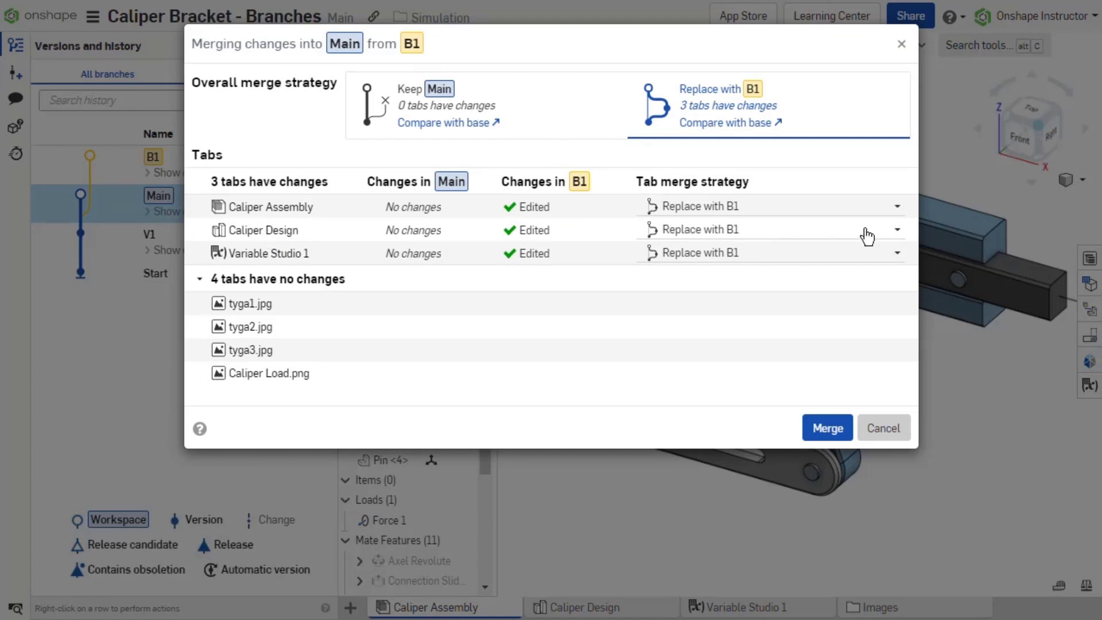
{"action": "mouse_move", "coordinate": [828, 427]}
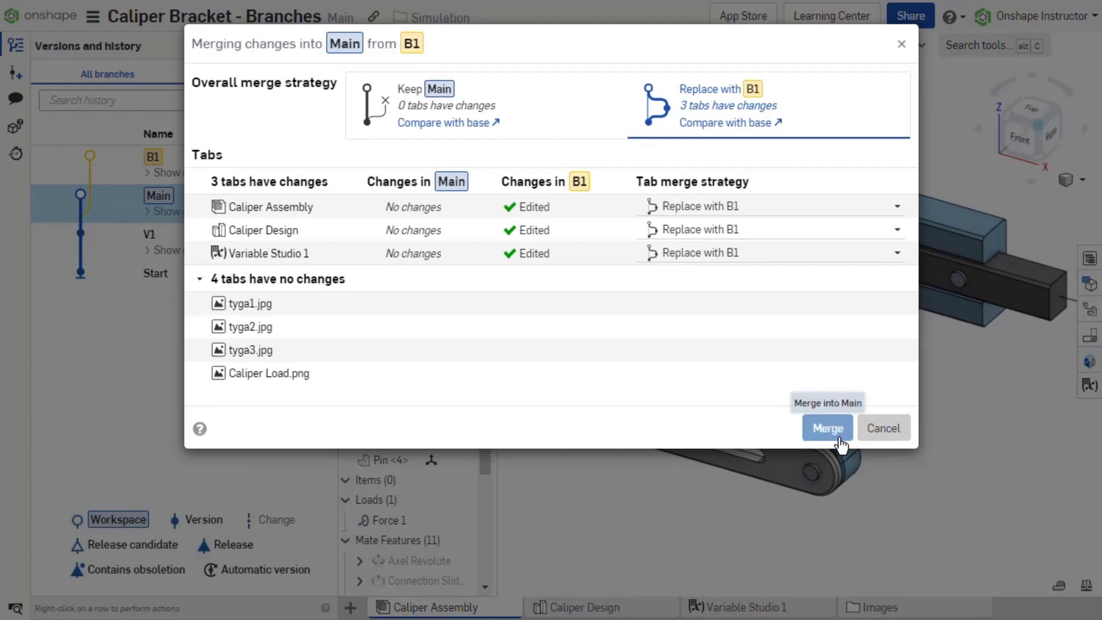
{"action": "left_click", "coordinate": [828, 427]}
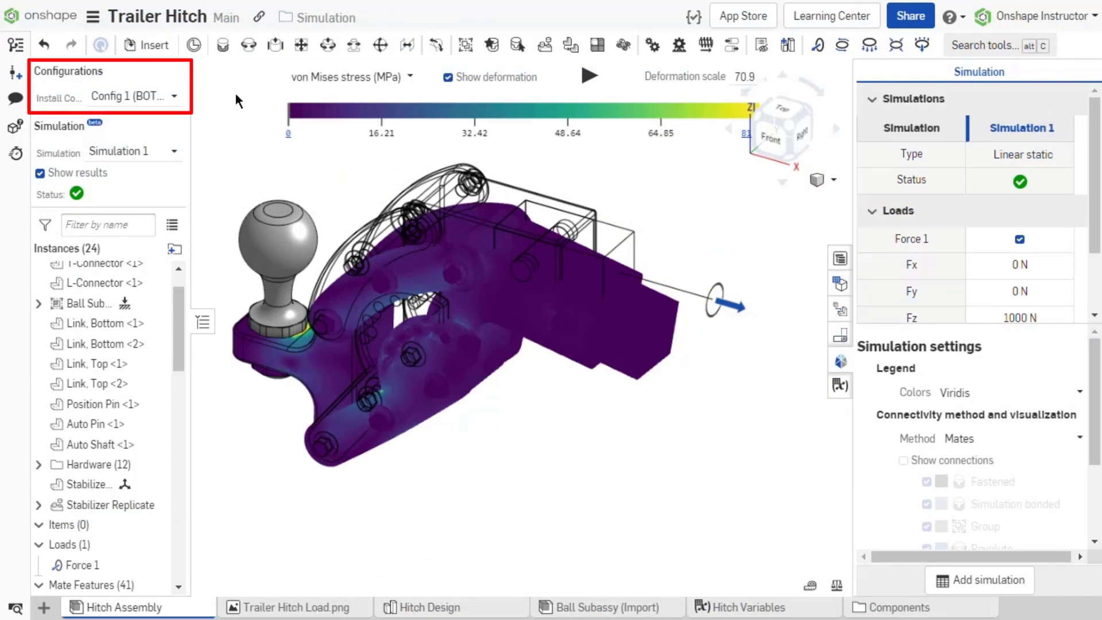
View the Trailer Hitch stresses under Config 3 (MIDDLE) and Config 5 (TOP).
{"action": "left_click", "coordinate": [133, 97]}
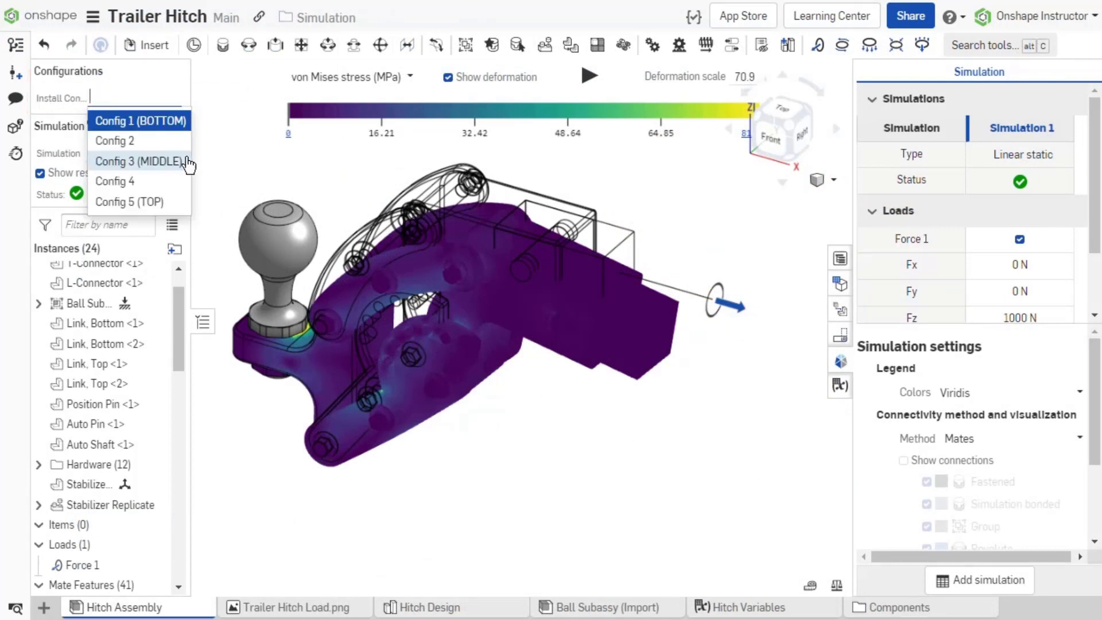
{"action": "left_click", "coordinate": [138, 161]}
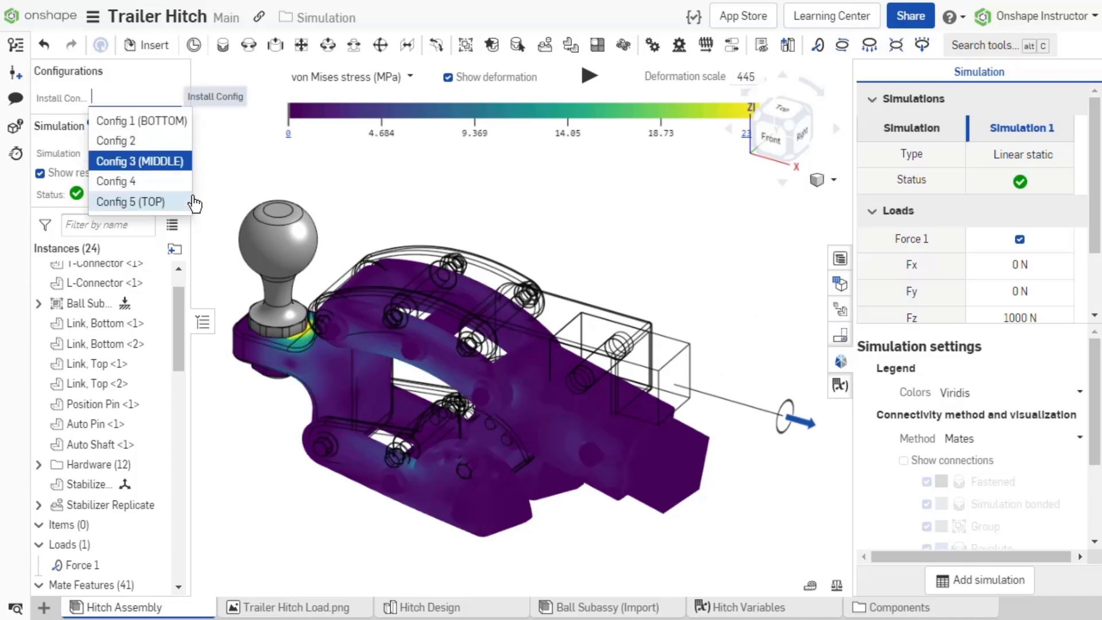
{"action": "left_click", "coordinate": [129, 202]}
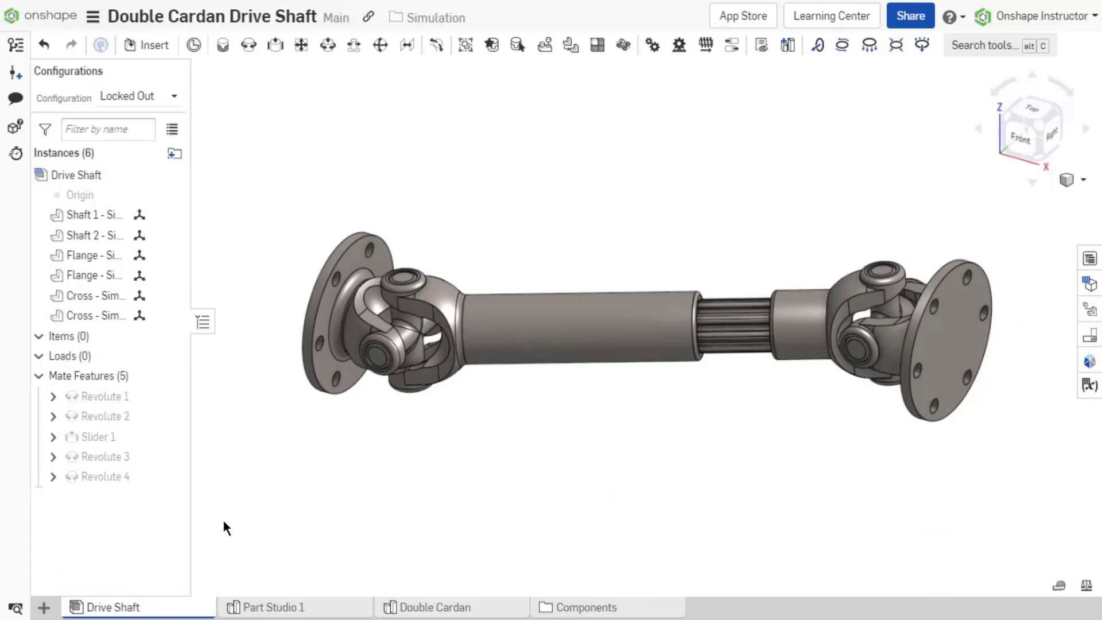
{"action": "mouse_move", "coordinate": [120, 566]}
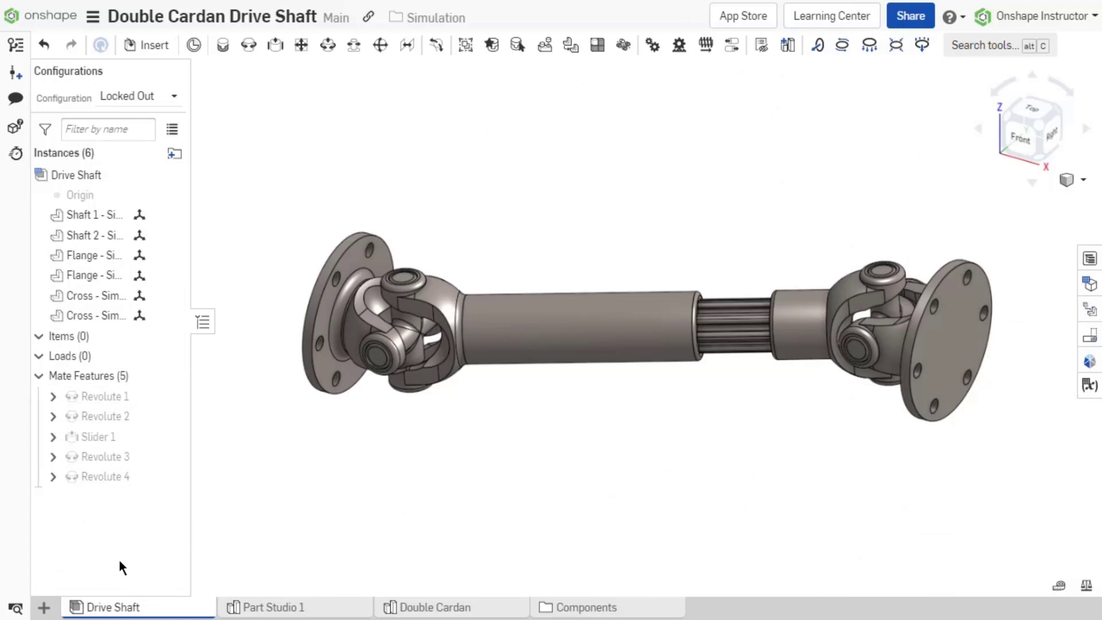
Create the Drive Shaft Simulation assembly with the Drive Shaft and a fixed Ground part.
{"action": "left_click", "coordinate": [43, 606]}
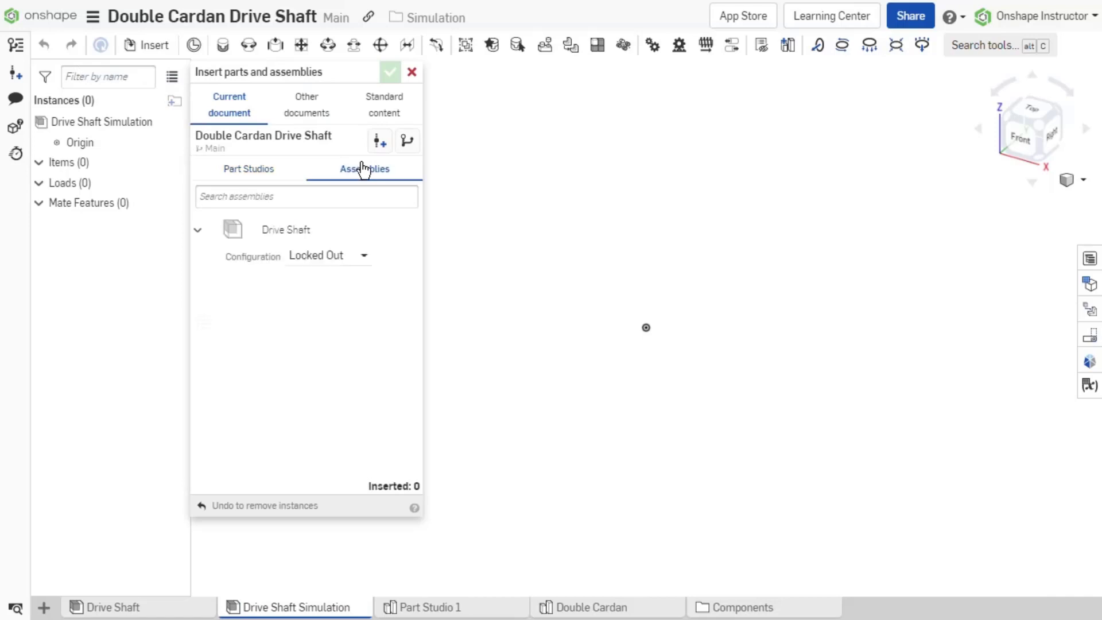
{"action": "left_click", "coordinate": [390, 71]}
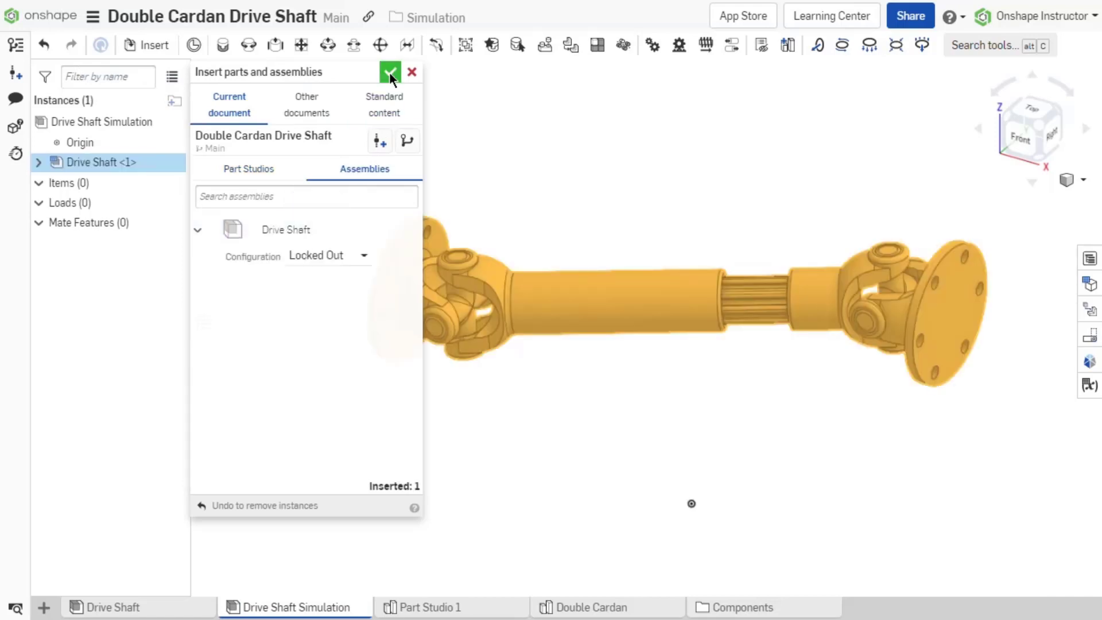
{"action": "left_click", "coordinate": [390, 72]}
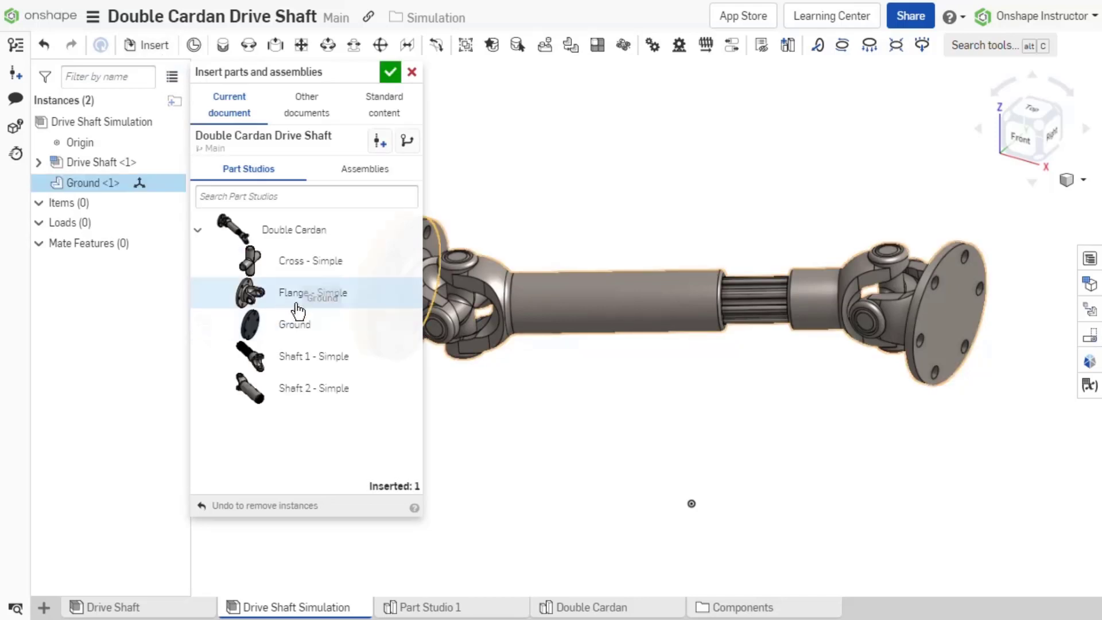
{"action": "right_click", "coordinate": [82, 183]}
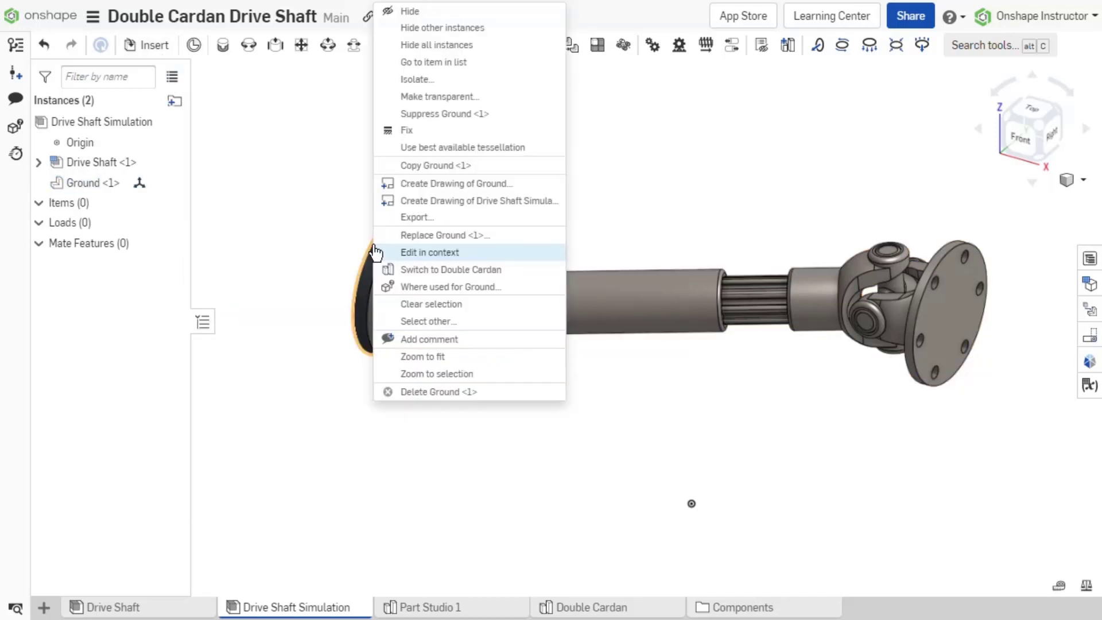
{"action": "left_click", "coordinate": [430, 251]}
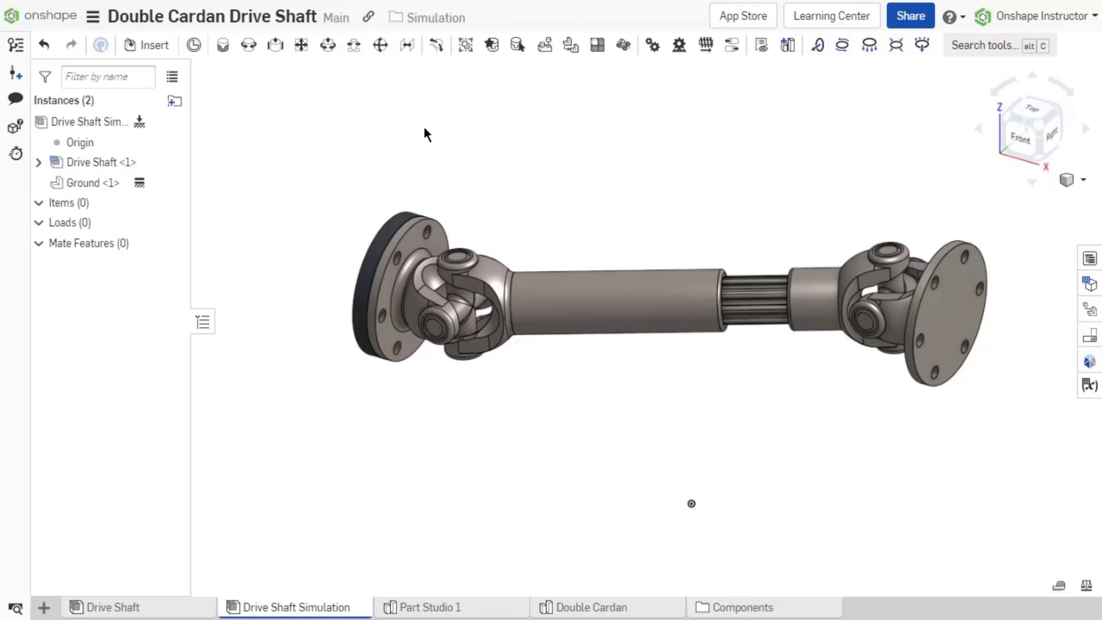
{"action": "mouse_move", "coordinate": [321, 280]}
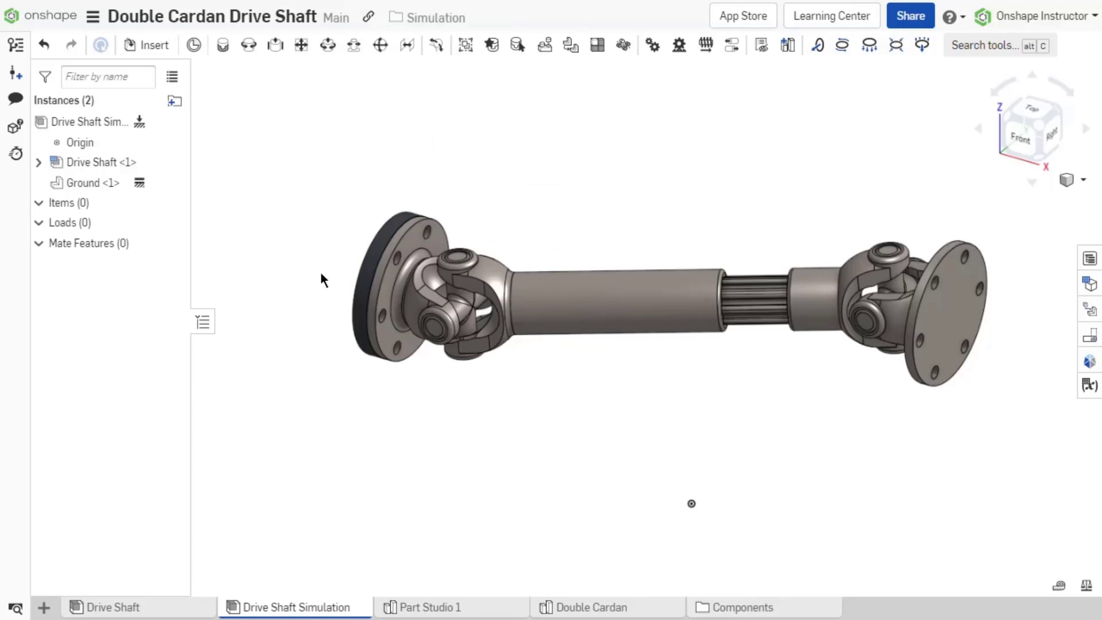
Fasten Ground to the Flange and apply a 1000 N·m Z moment on the cross part.
{"action": "scroll", "scroll_direction": "up", "scroll_amount": 3}
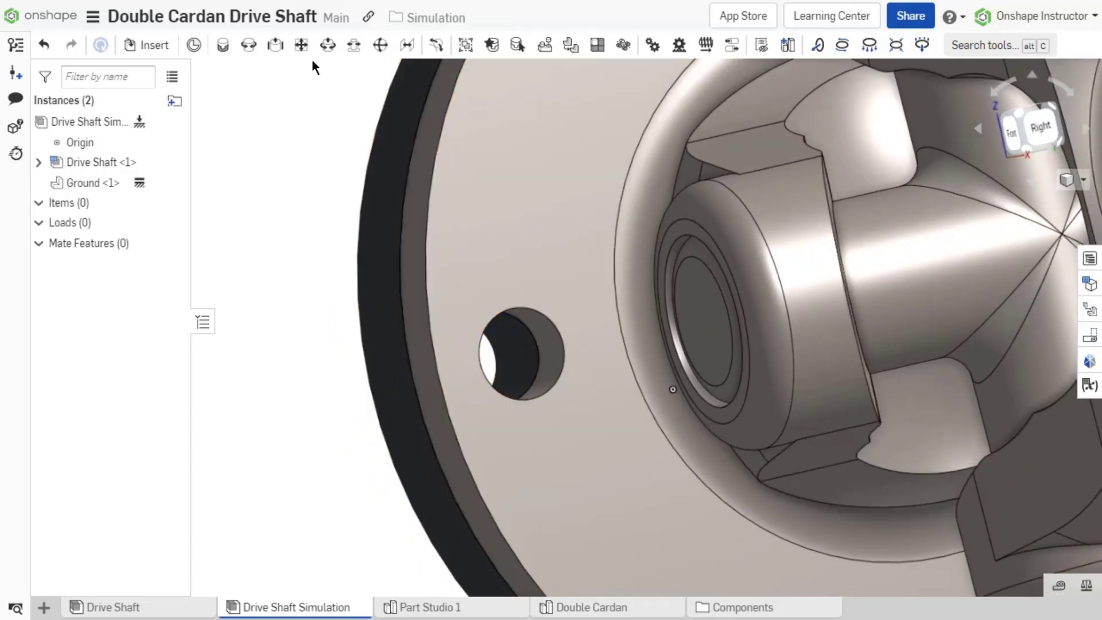
{"action": "left_click", "coordinate": [301, 45]}
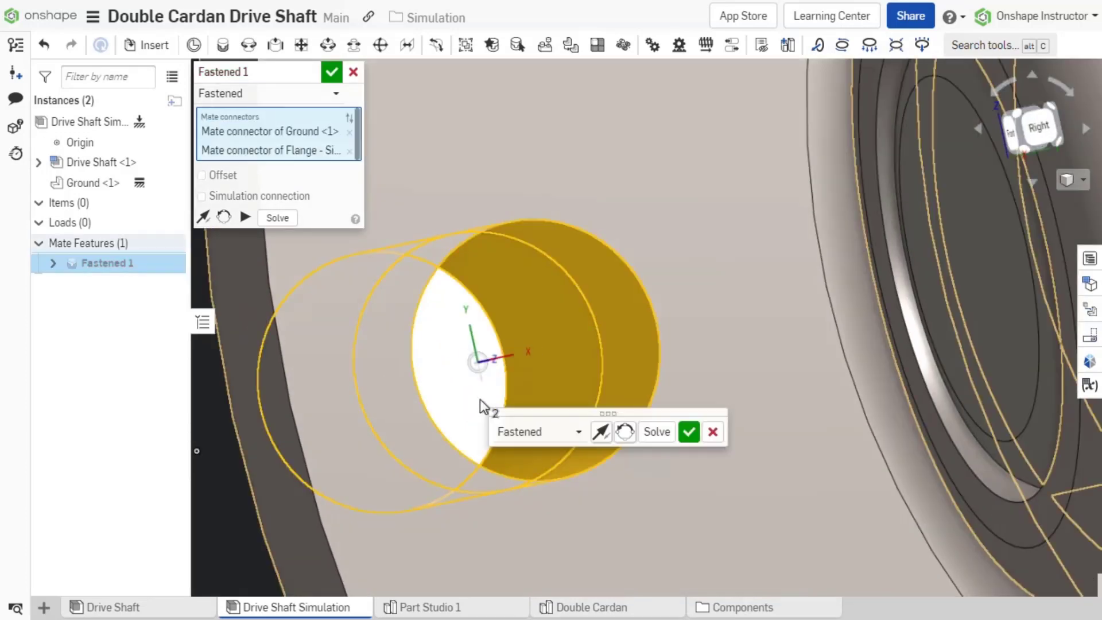
{"action": "left_click", "coordinate": [688, 431]}
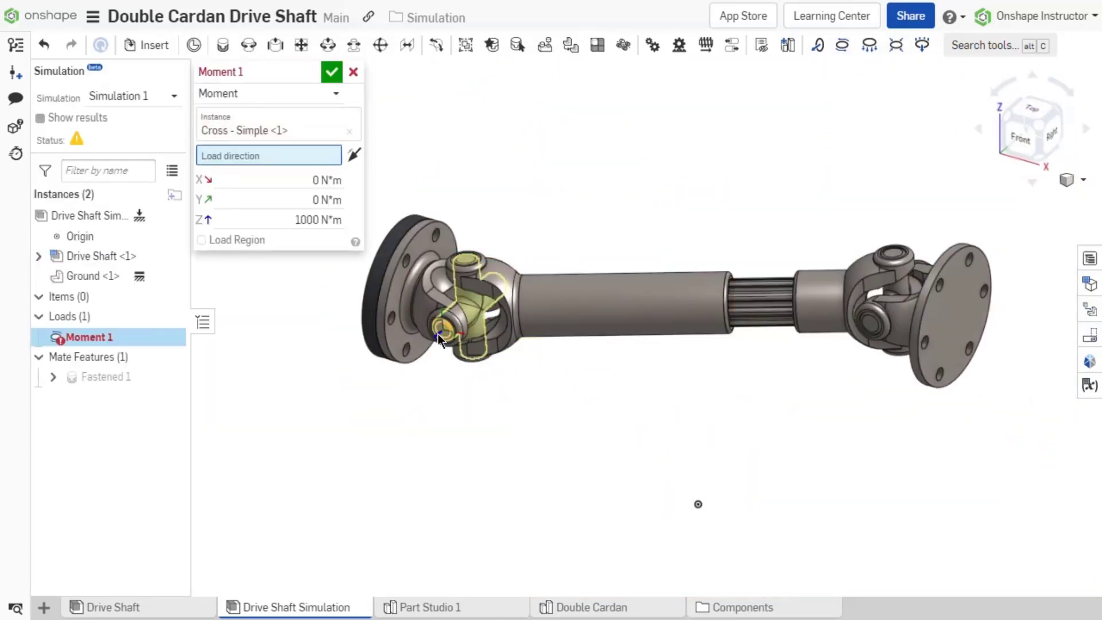
{"action": "left_click", "coordinate": [331, 71]}
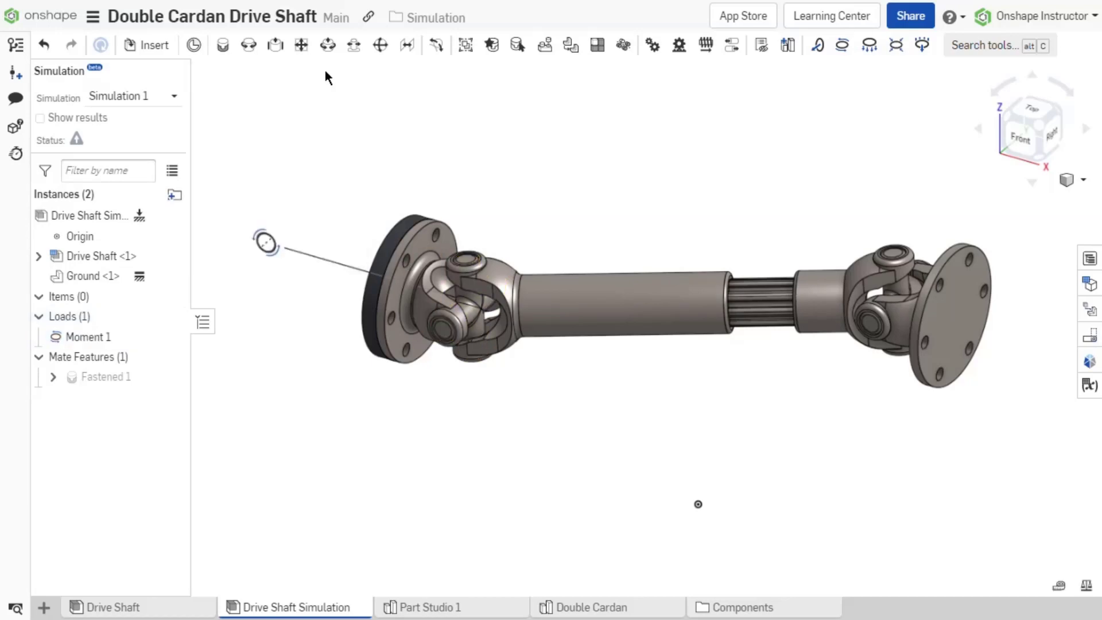